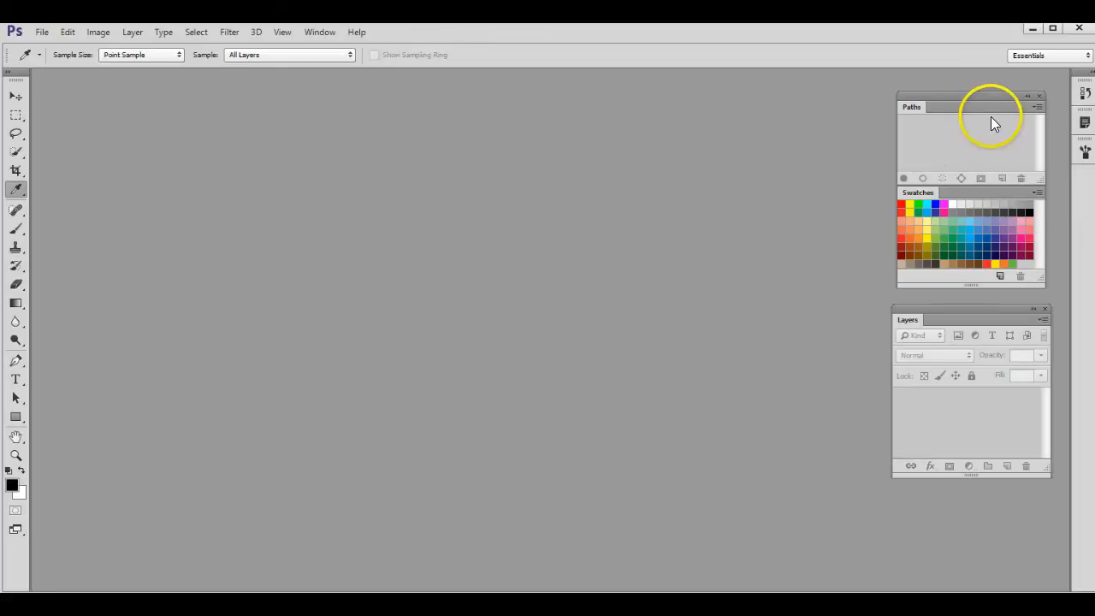
mouse_move(14, 32)
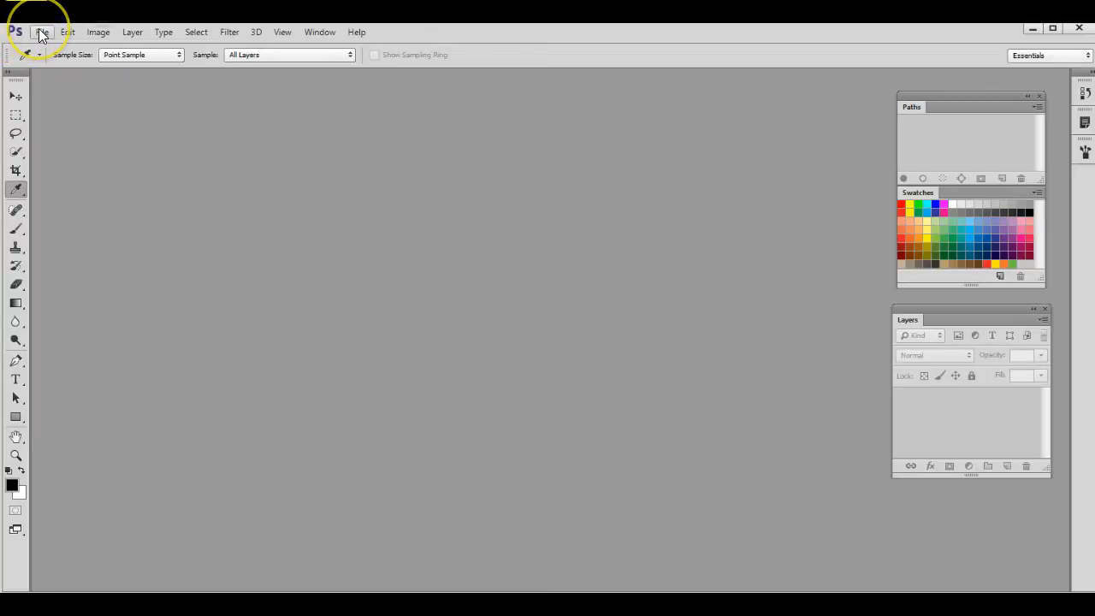
Create a new 60 × 36 inch CMYK document at 125 ppi.
left_click(42, 31)
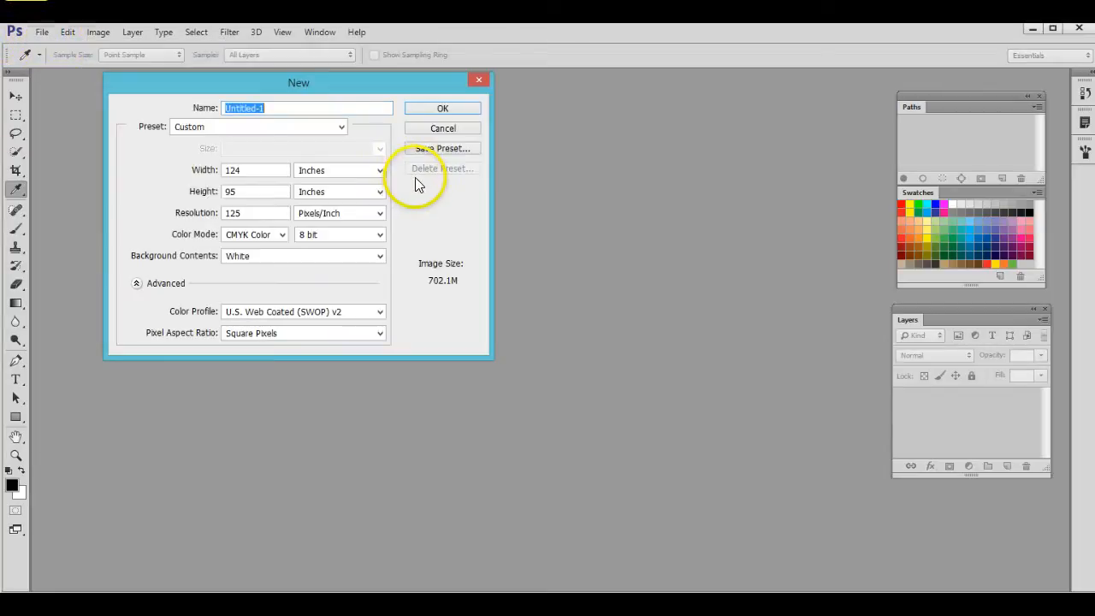
mouse_move(417, 190)
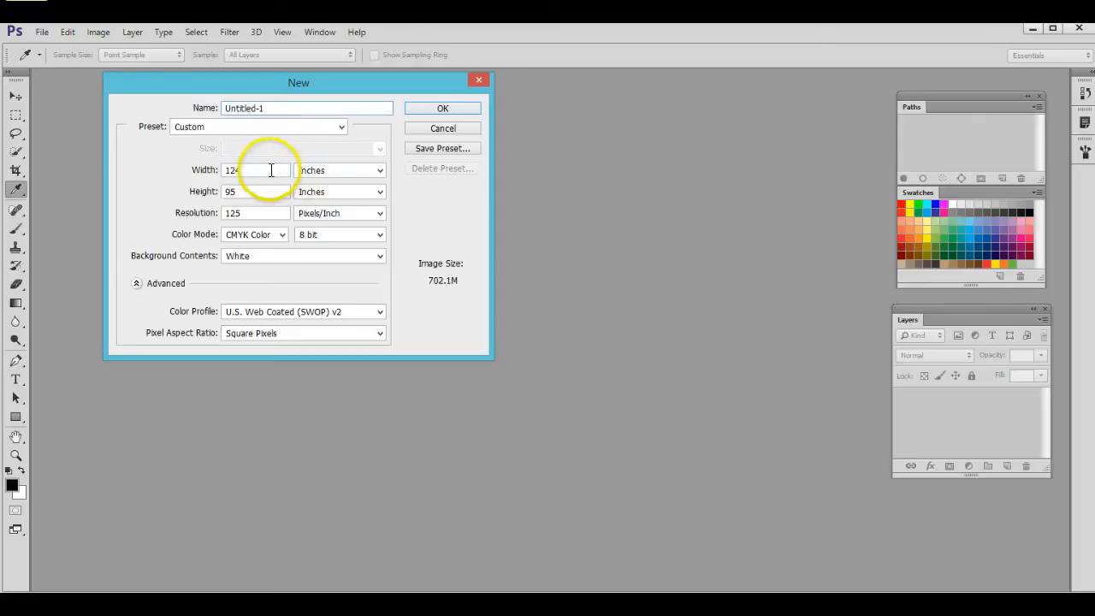
left_click(255, 169)
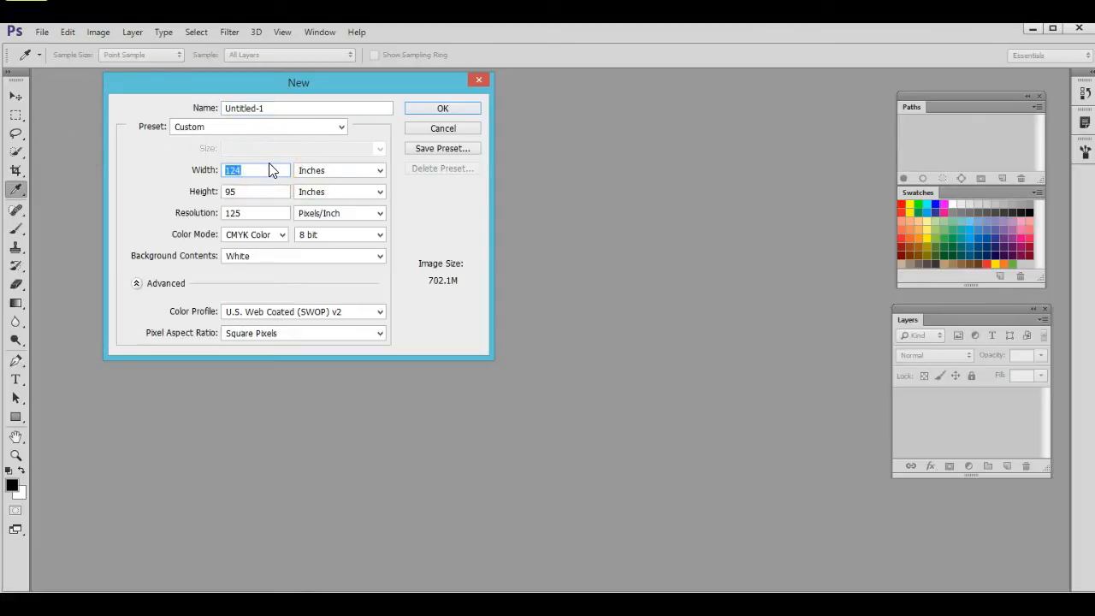
mouse_move(269, 169)
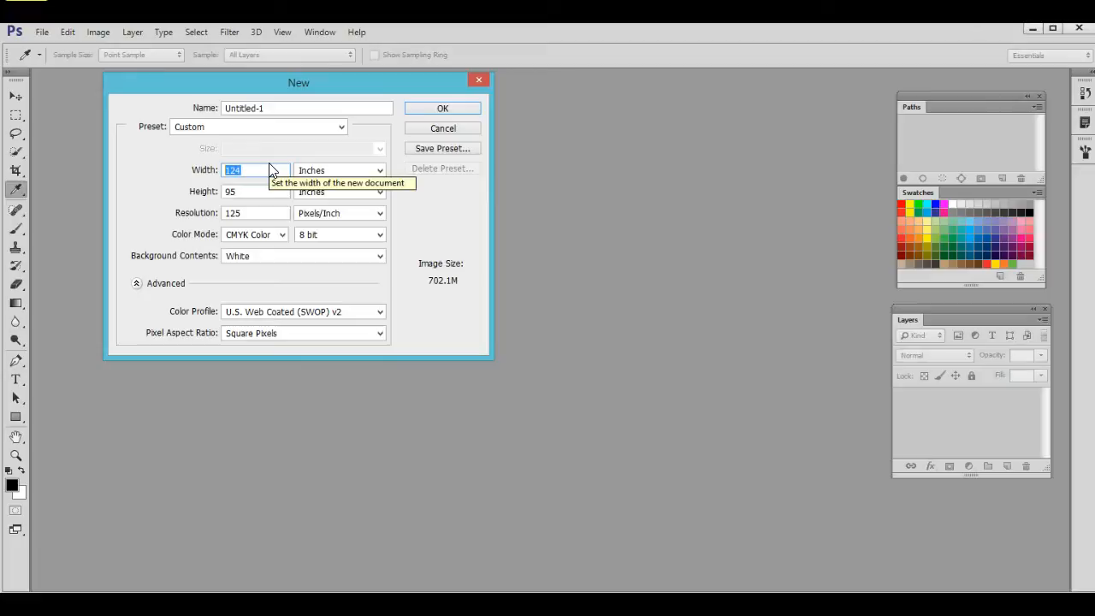
type("60")
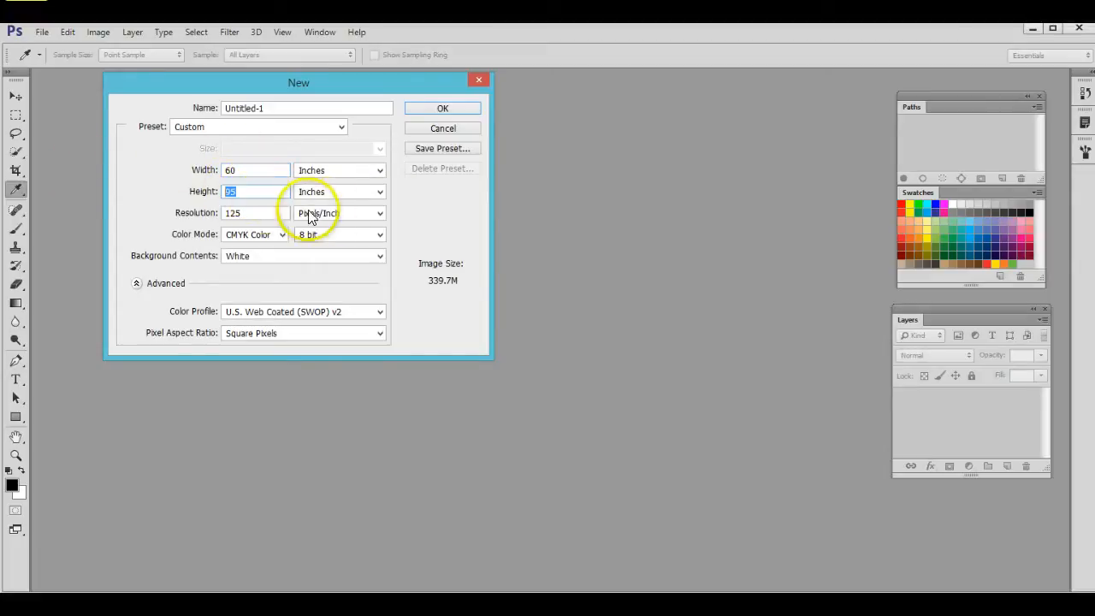
type("36")
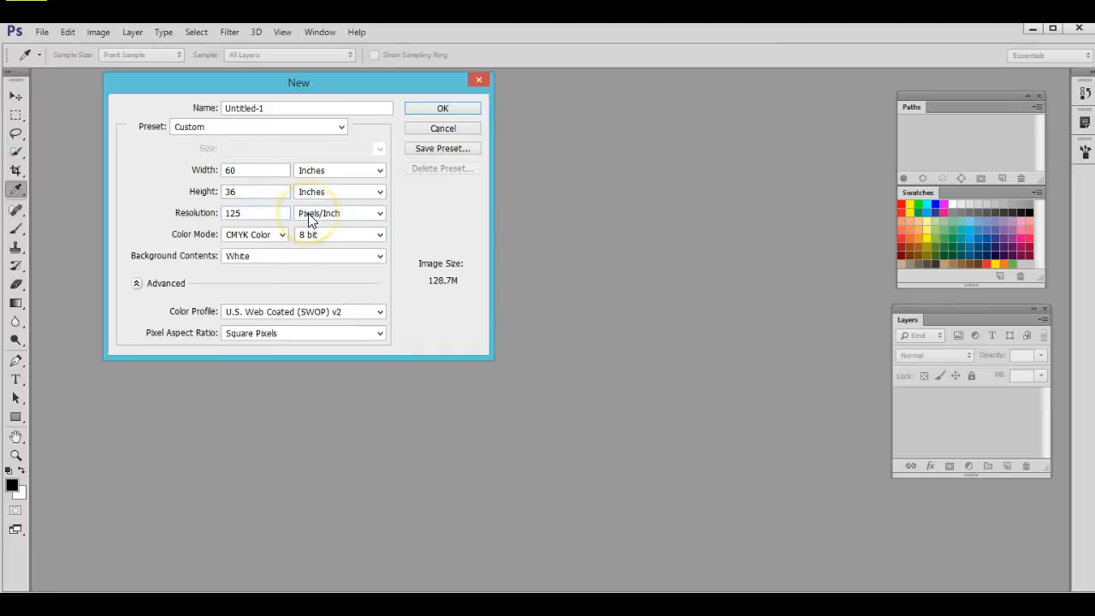
mouse_move(338, 213)
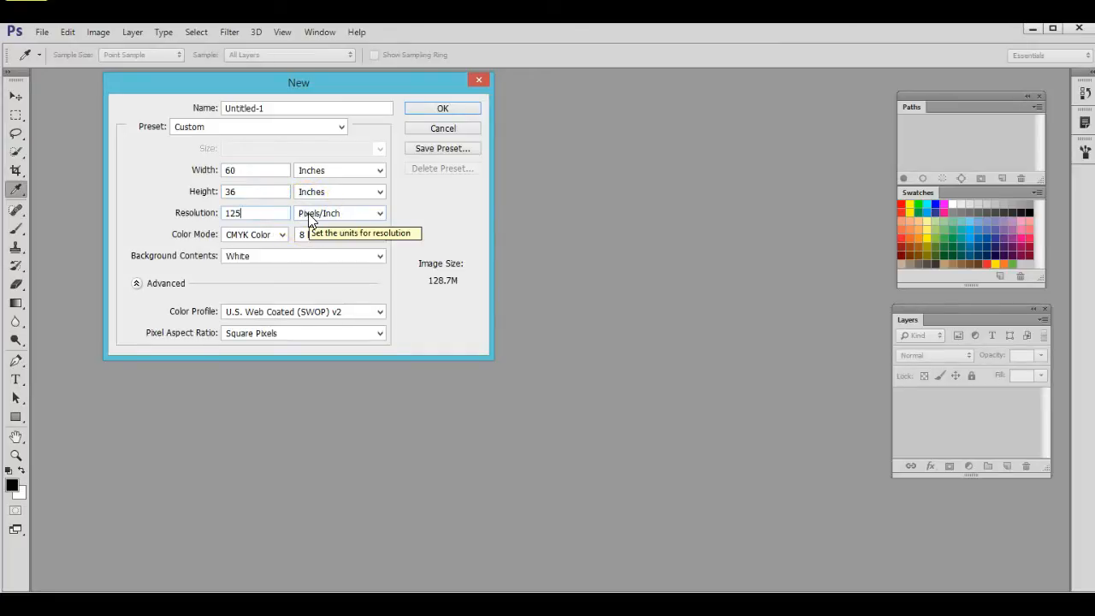
triple_click(248, 213)
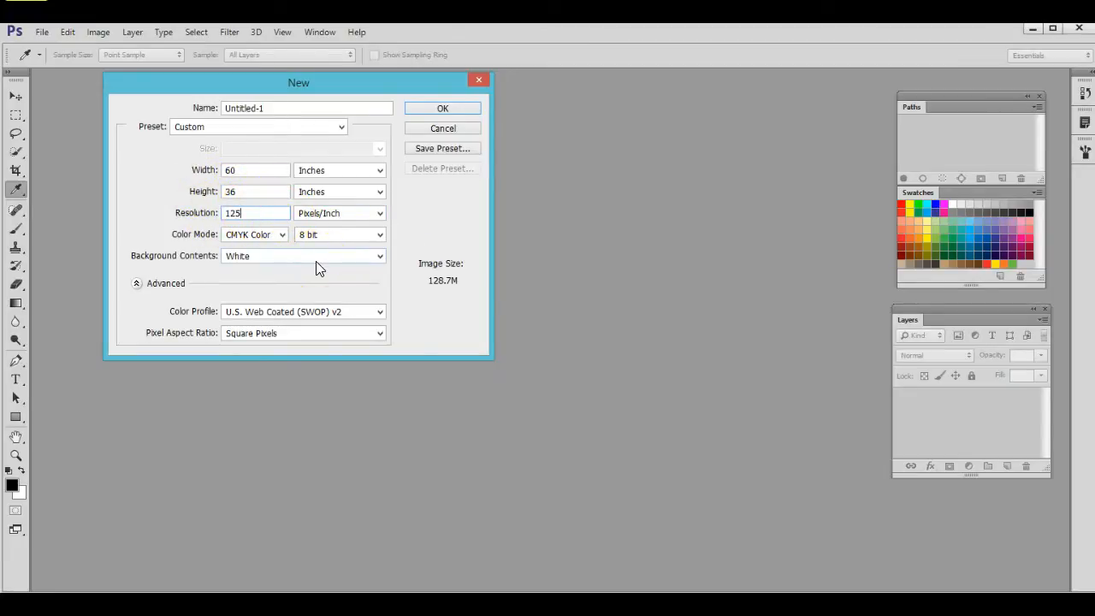
mouse_move(282, 234)
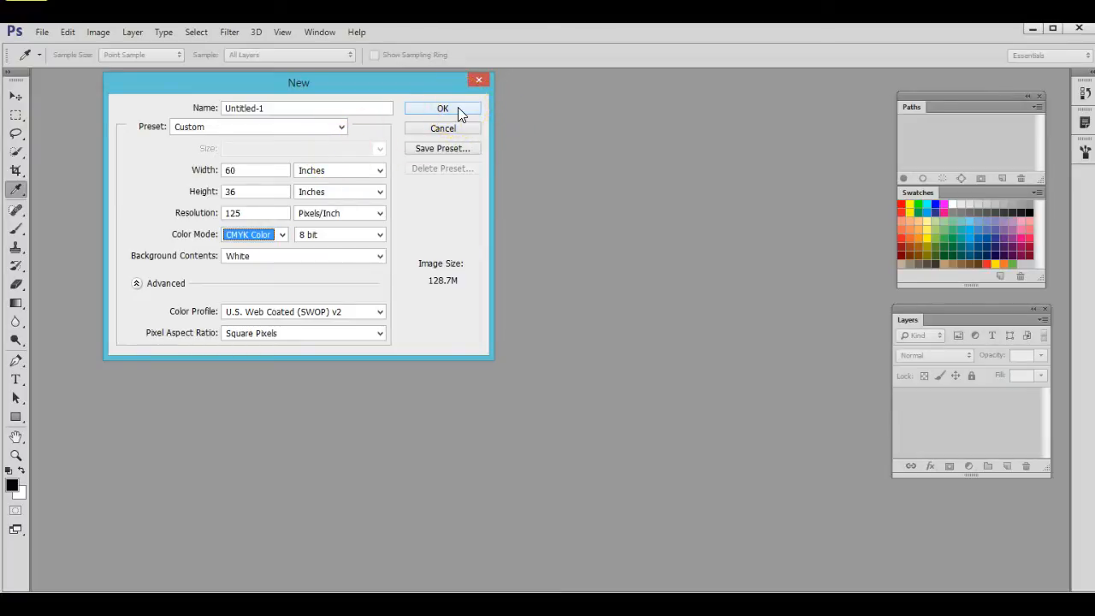
left_click(442, 108)
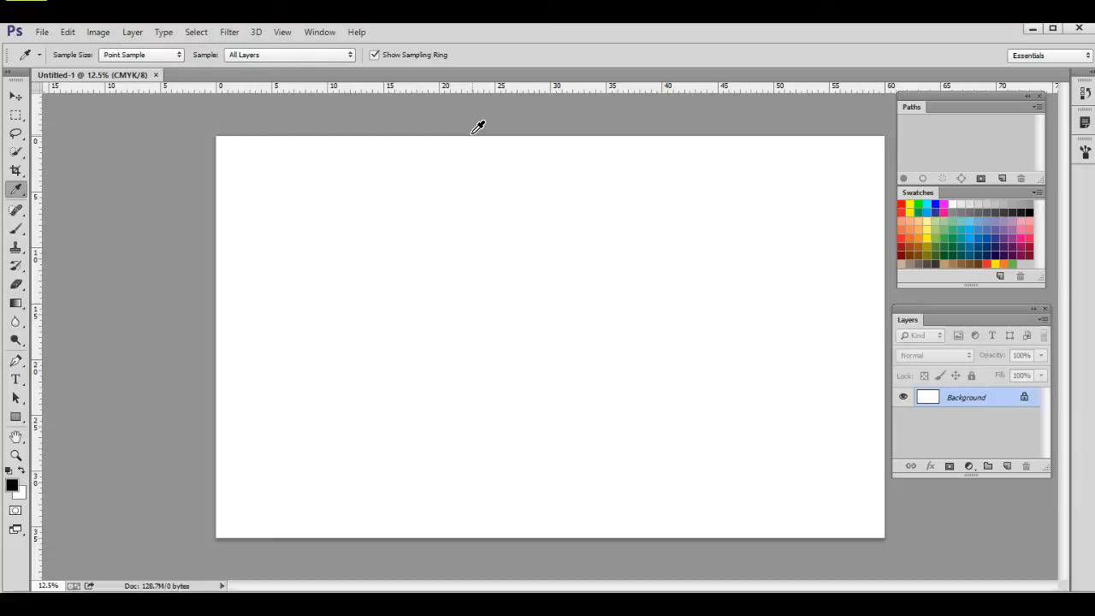
mouse_move(41, 169)
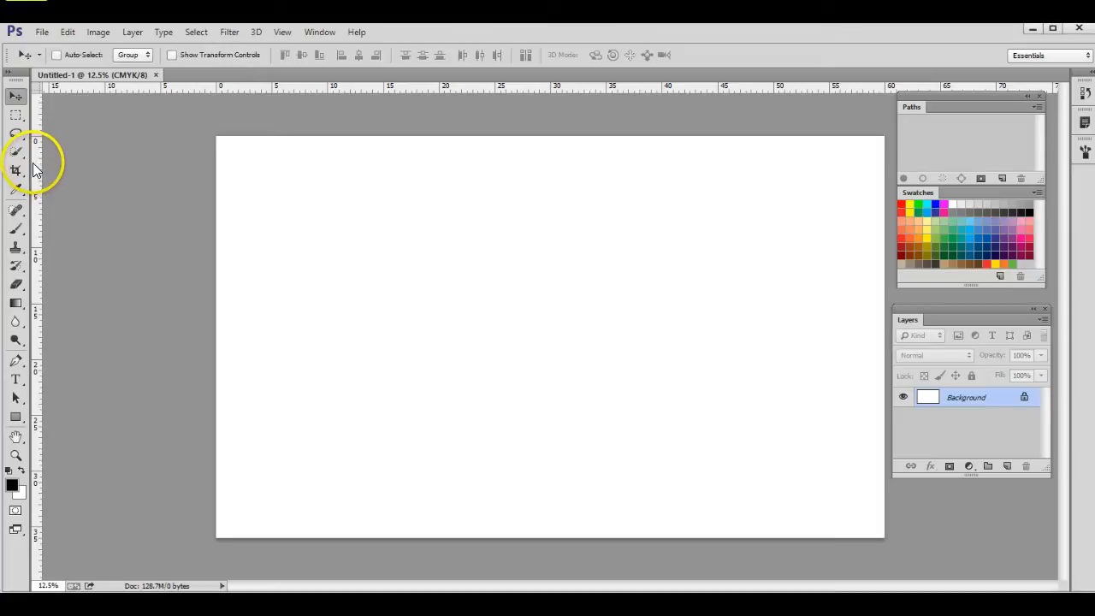
Turn on rulers from the View menu.
left_click(281, 31)
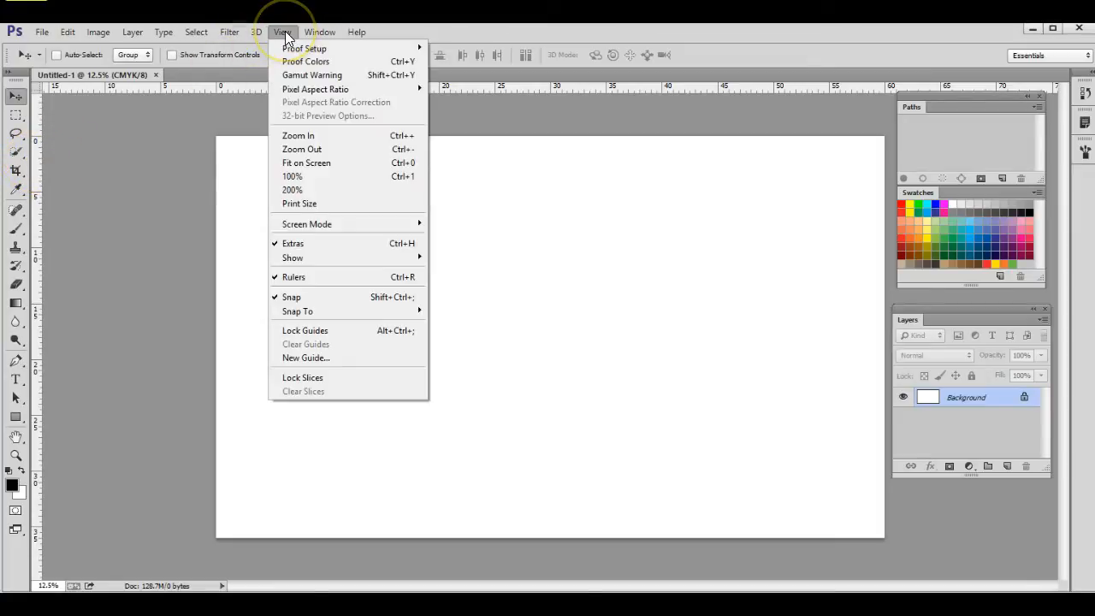
mouse_move(299, 276)
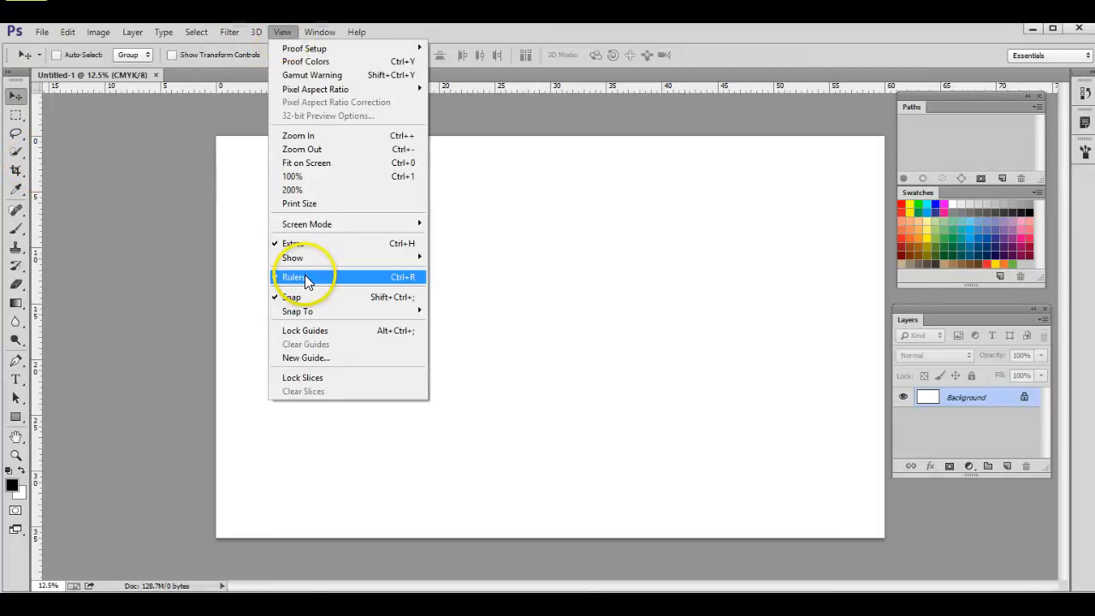
left_click(293, 276)
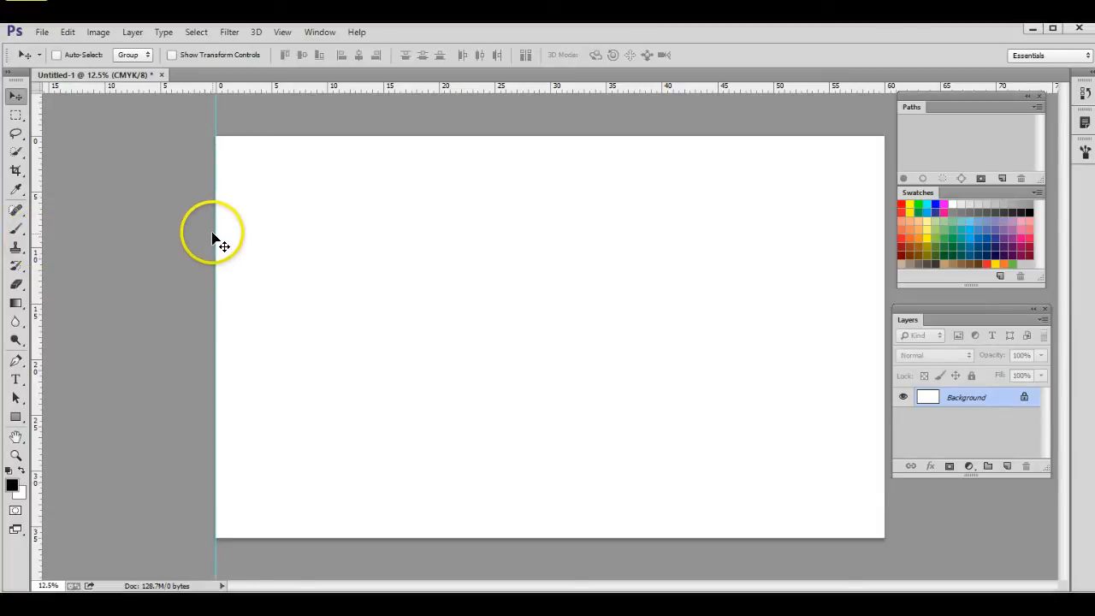
mouse_move(43, 287)
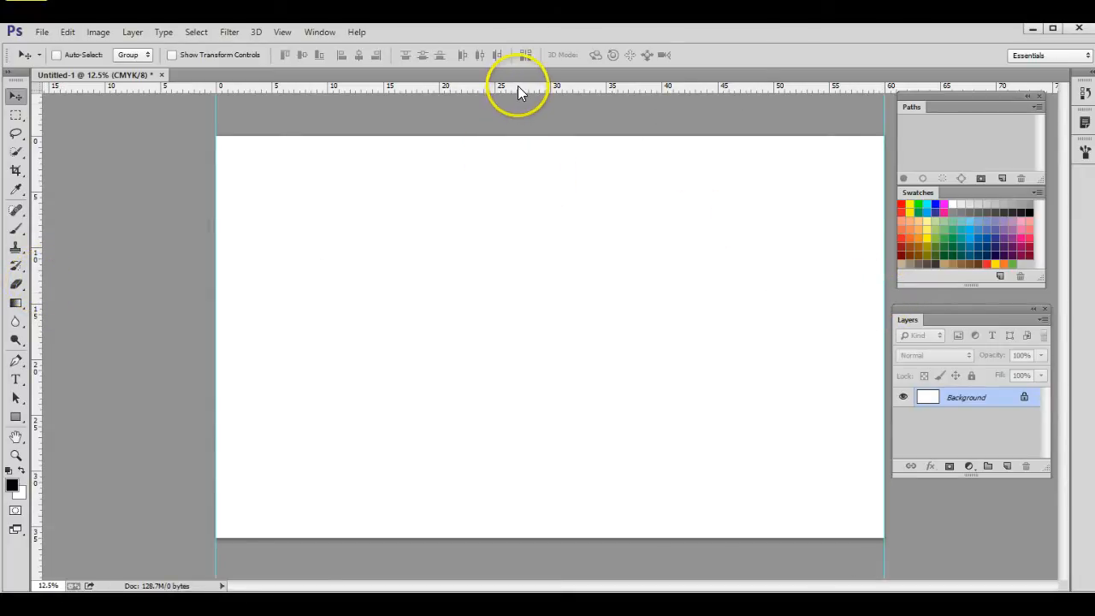
mouse_move(526, 90)
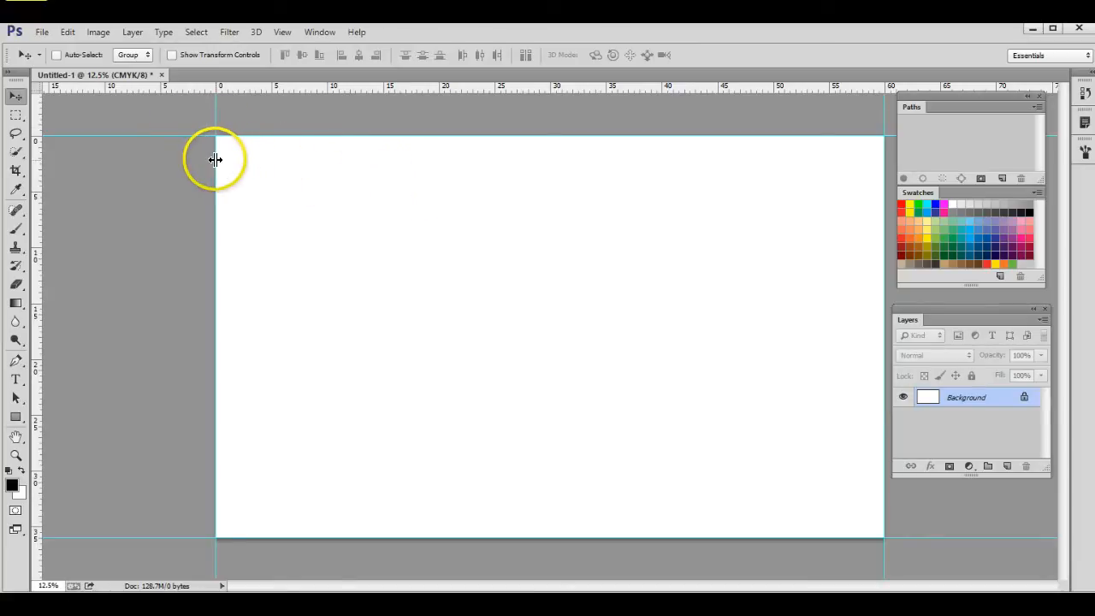
Open the Image menu once the four trim-edge guides are placed.
left_click(97, 32)
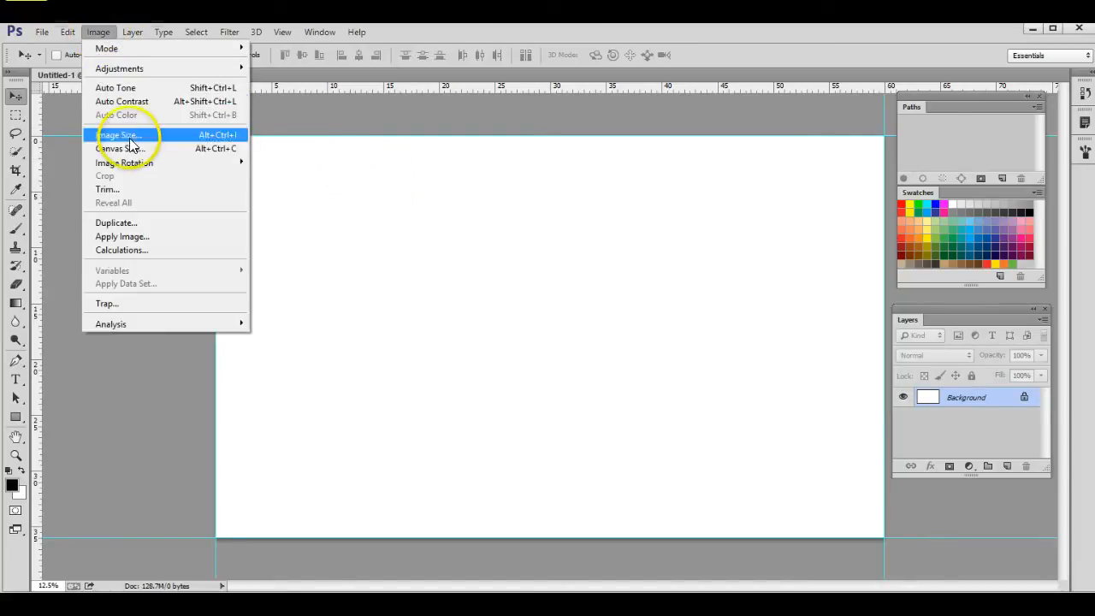
Enlarge the canvas by 2 inches in width and height, centered, for bleed.
left_click(120, 149)
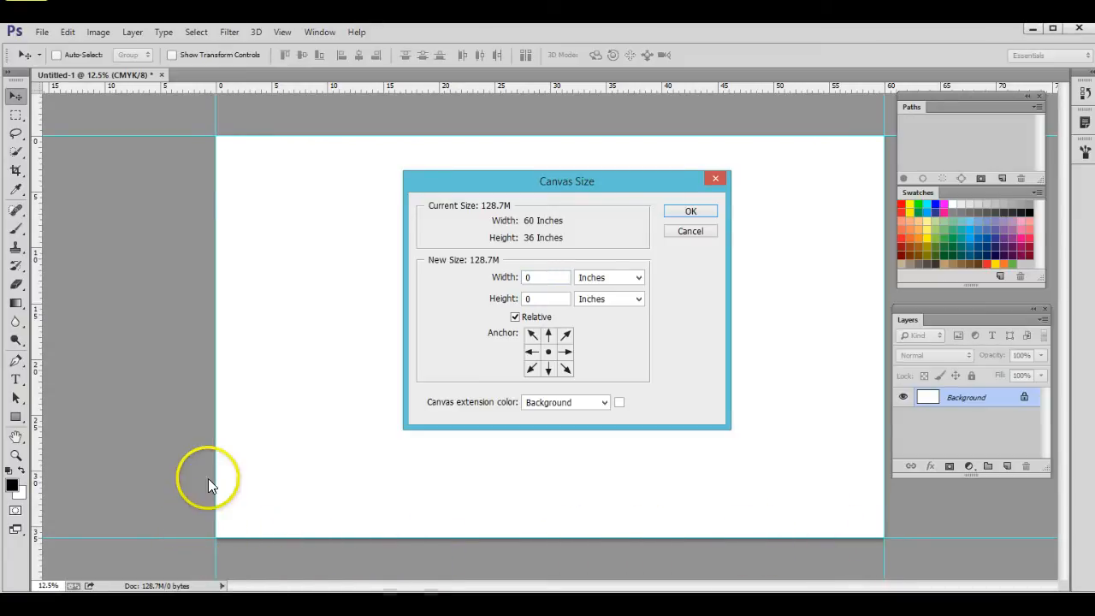
mouse_move(808, 224)
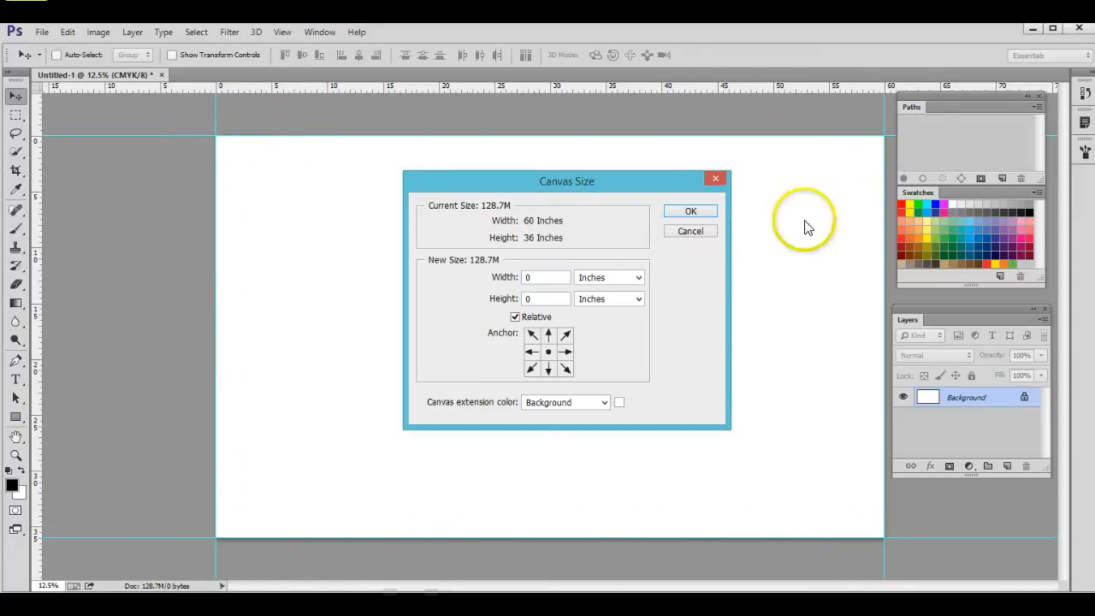
mouse_move(212, 273)
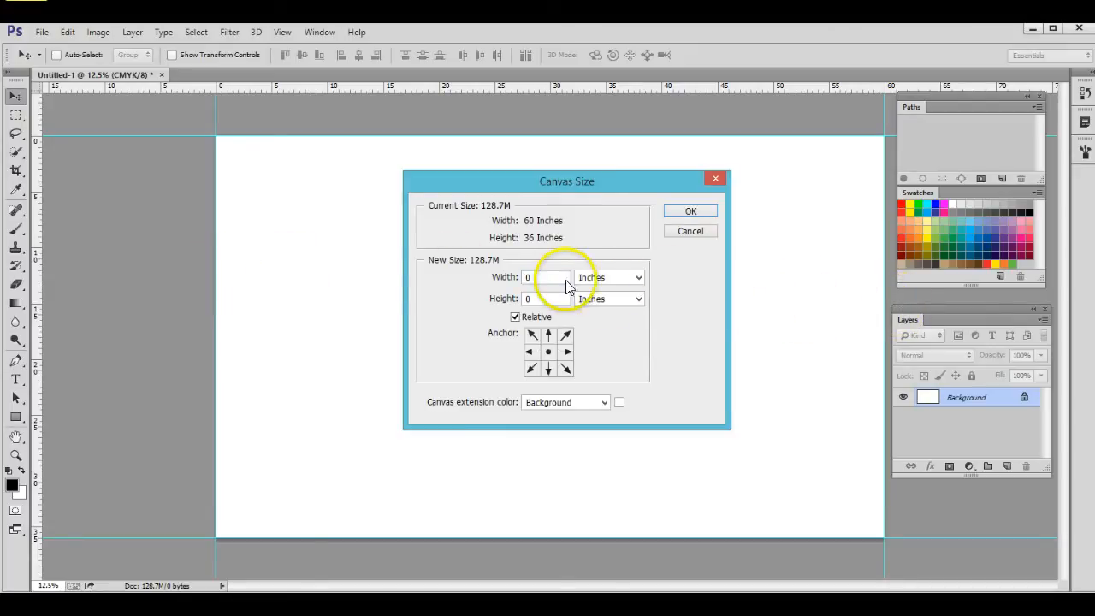
type("2")
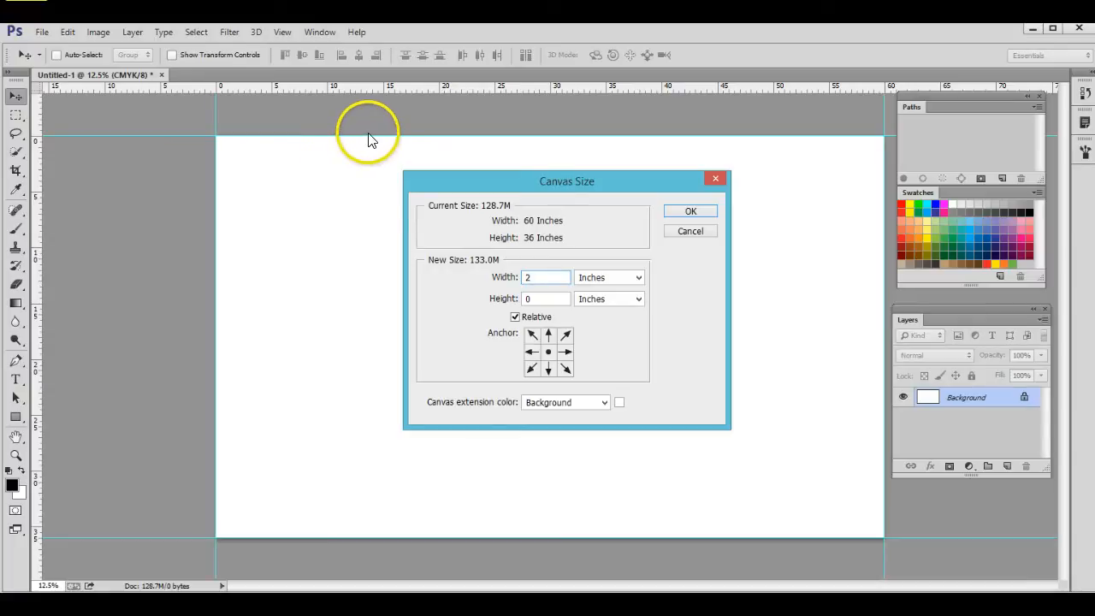
mouse_move(404, 538)
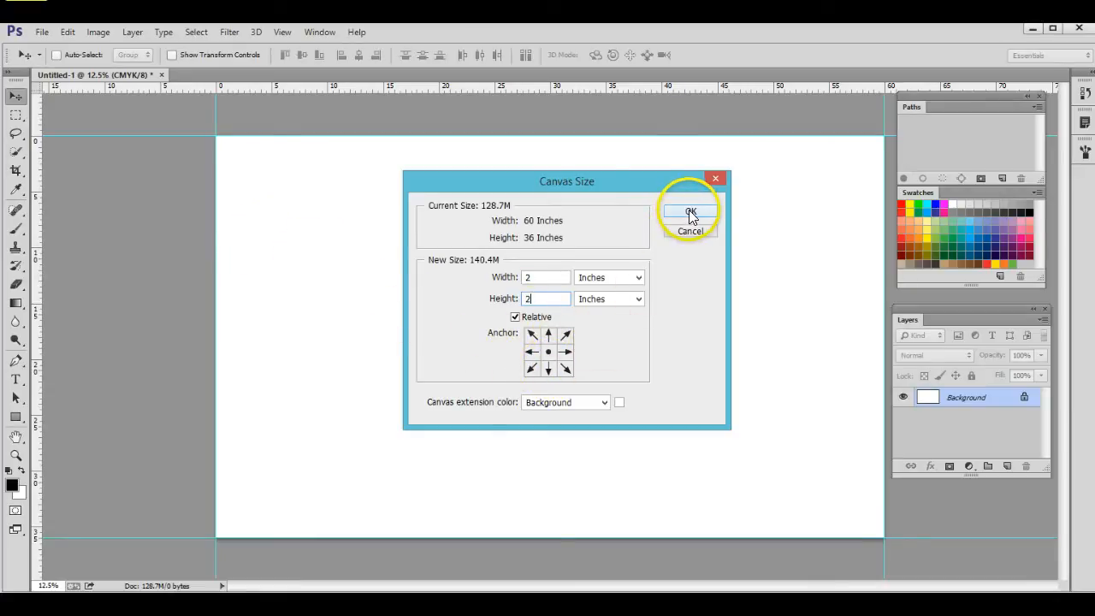
left_click(690, 212)
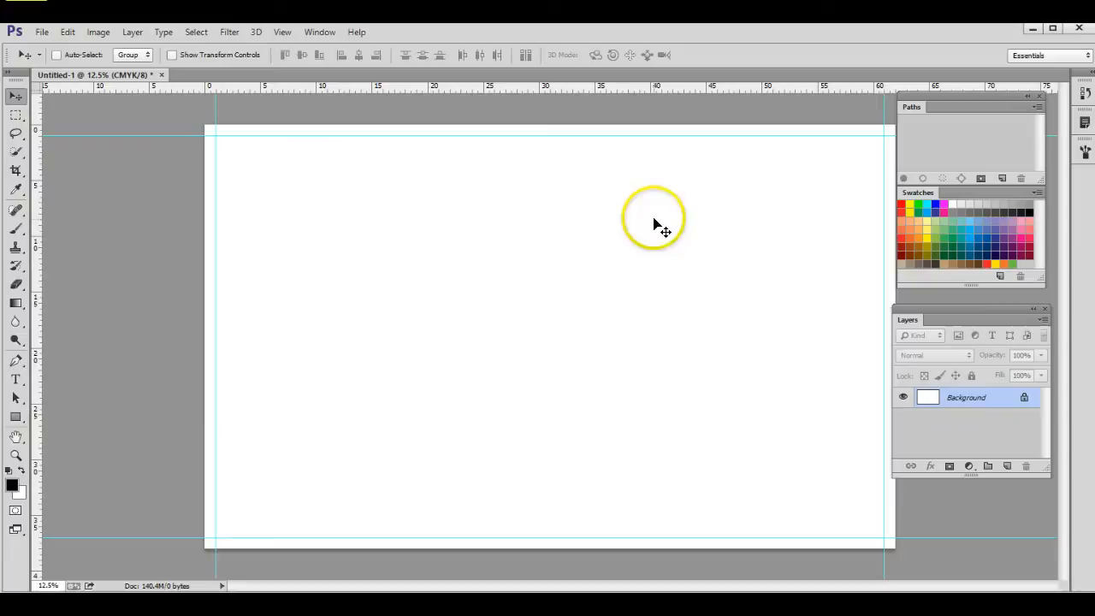
mouse_move(215, 187)
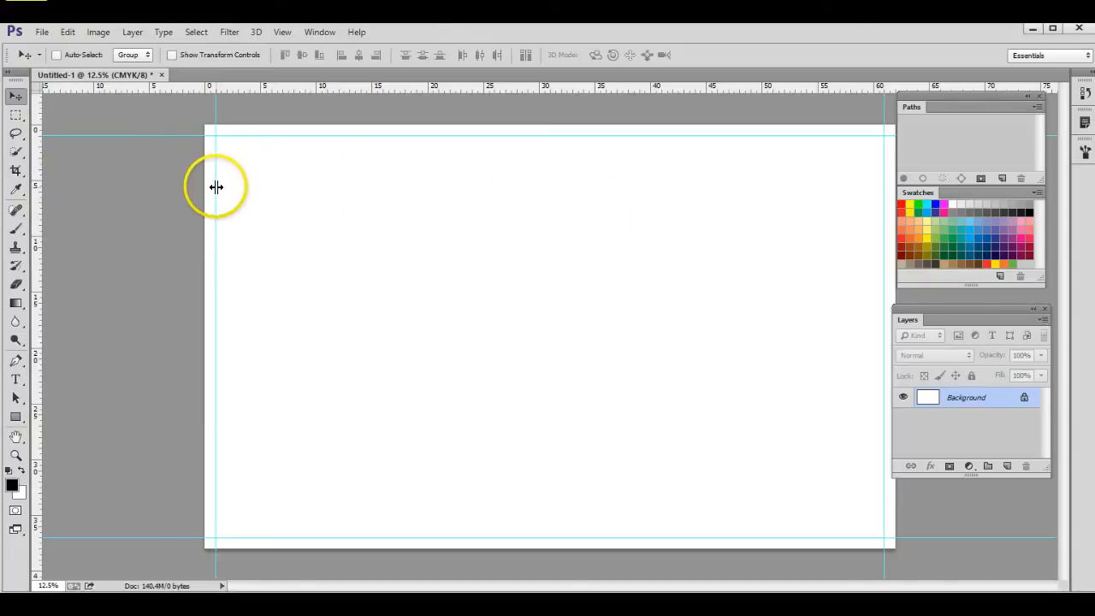
mouse_move(239, 137)
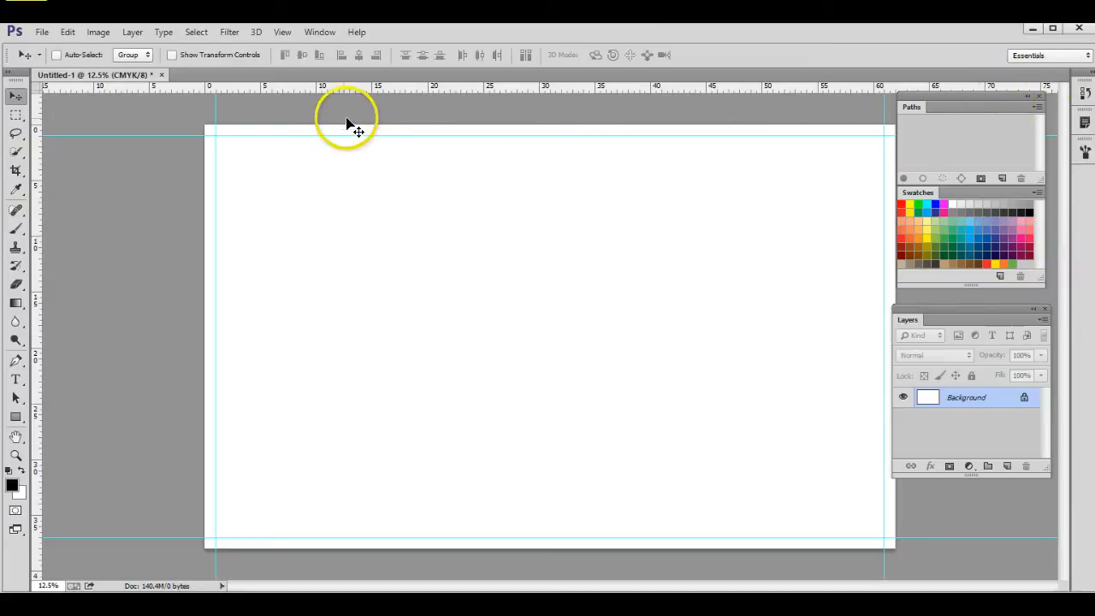
mouse_move(213, 539)
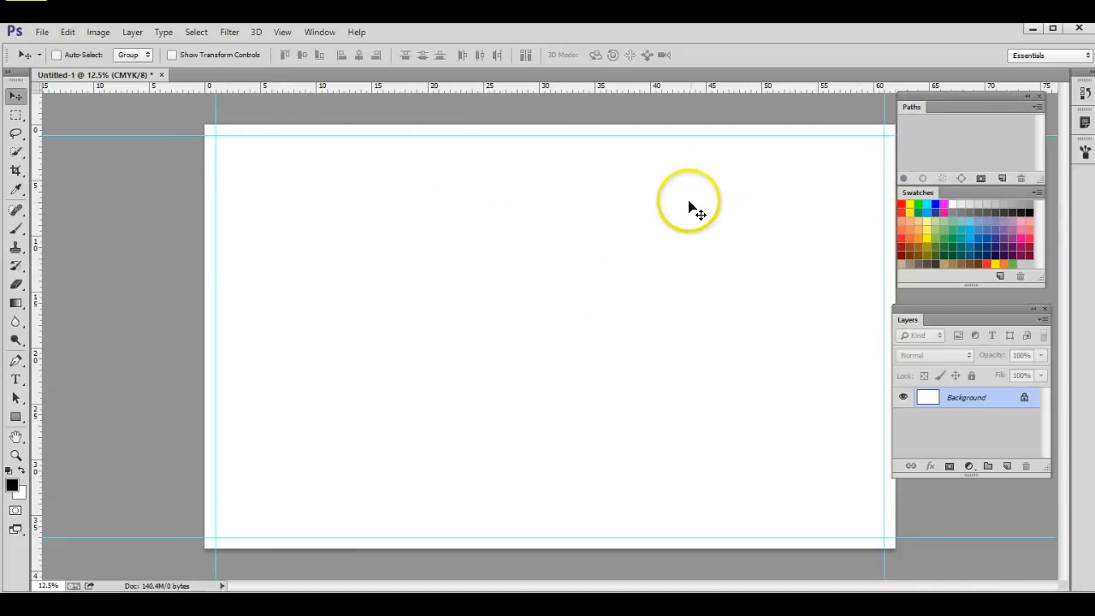
mouse_move(791, 539)
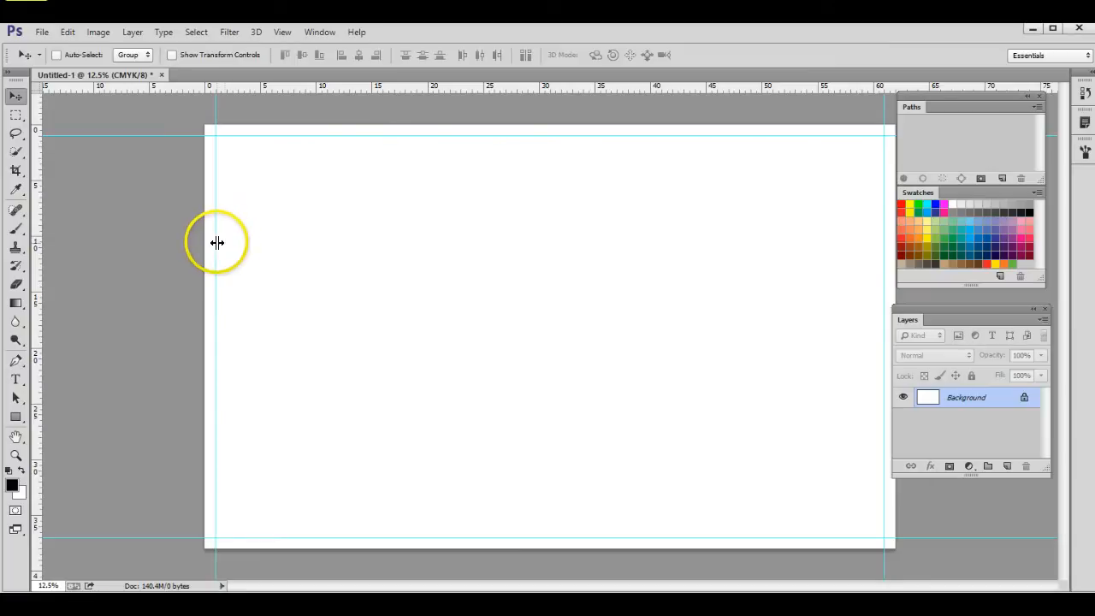
mouse_move(227, 252)
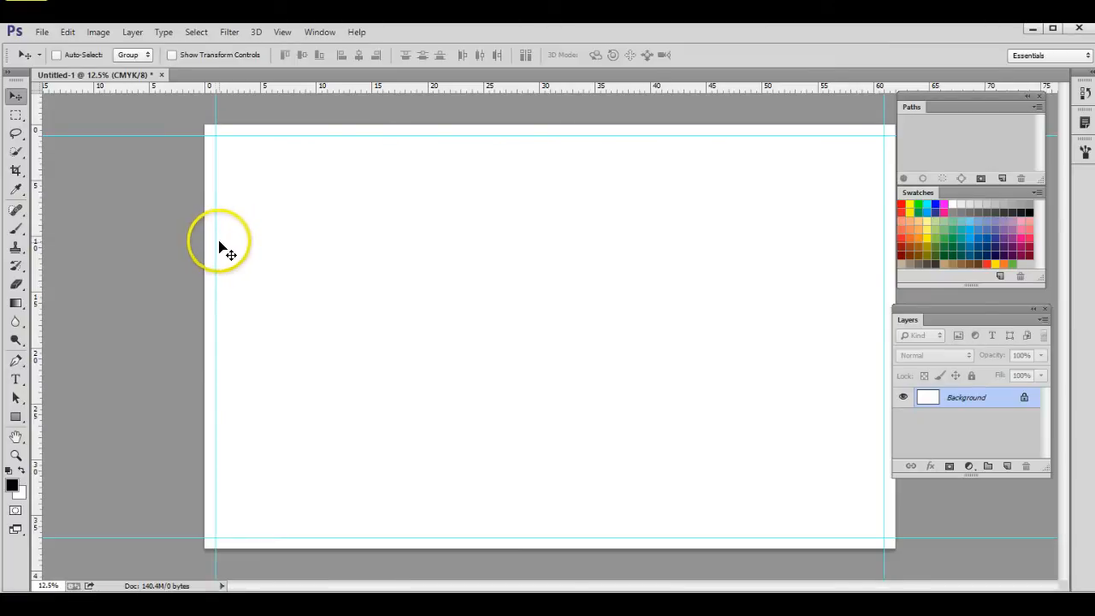
mouse_move(244, 252)
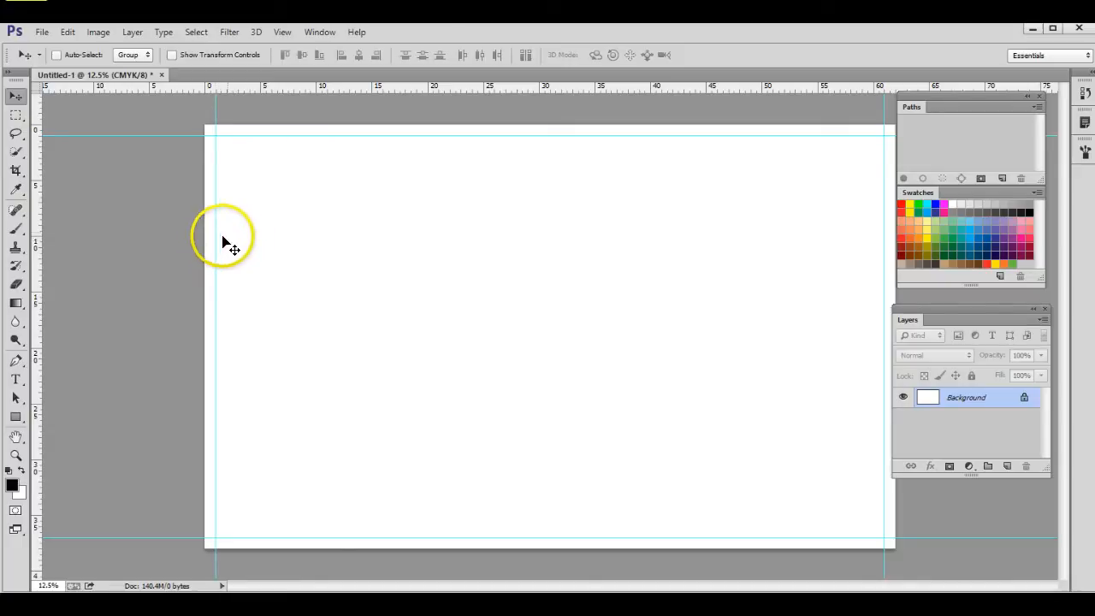
mouse_move(357, 224)
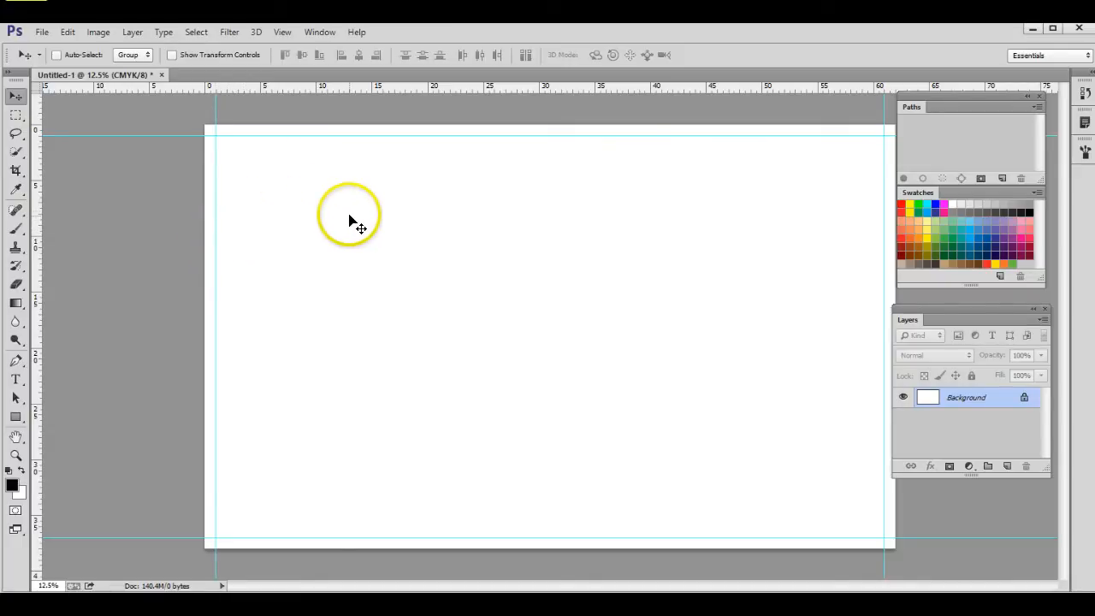
mouse_move(366, 213)
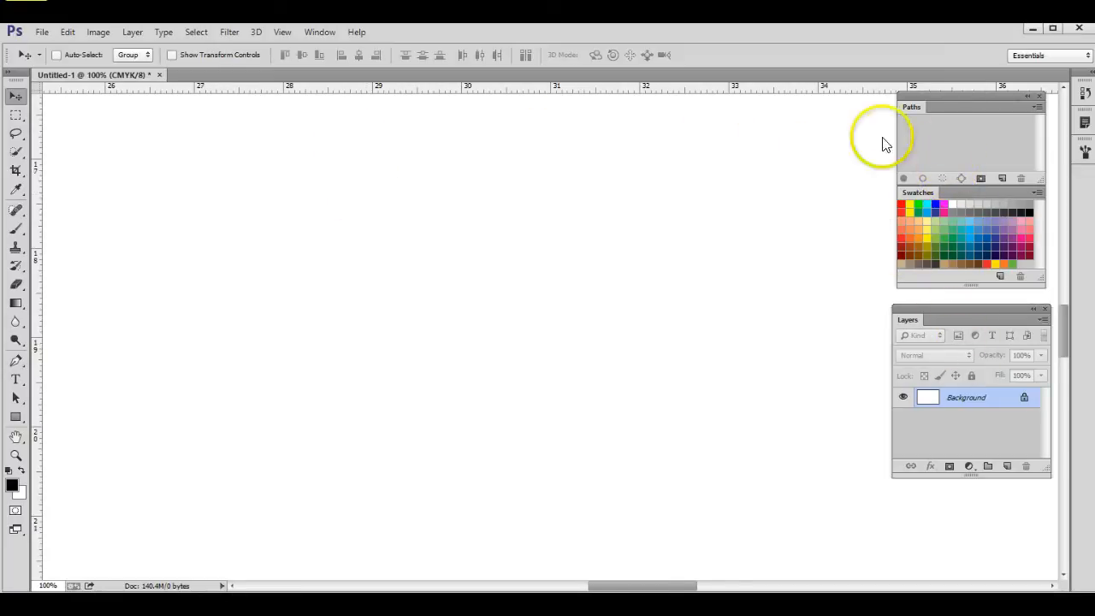
Show the Navigator panel and drag a horizontal guide about 1 inch below the top.
left_click(319, 32)
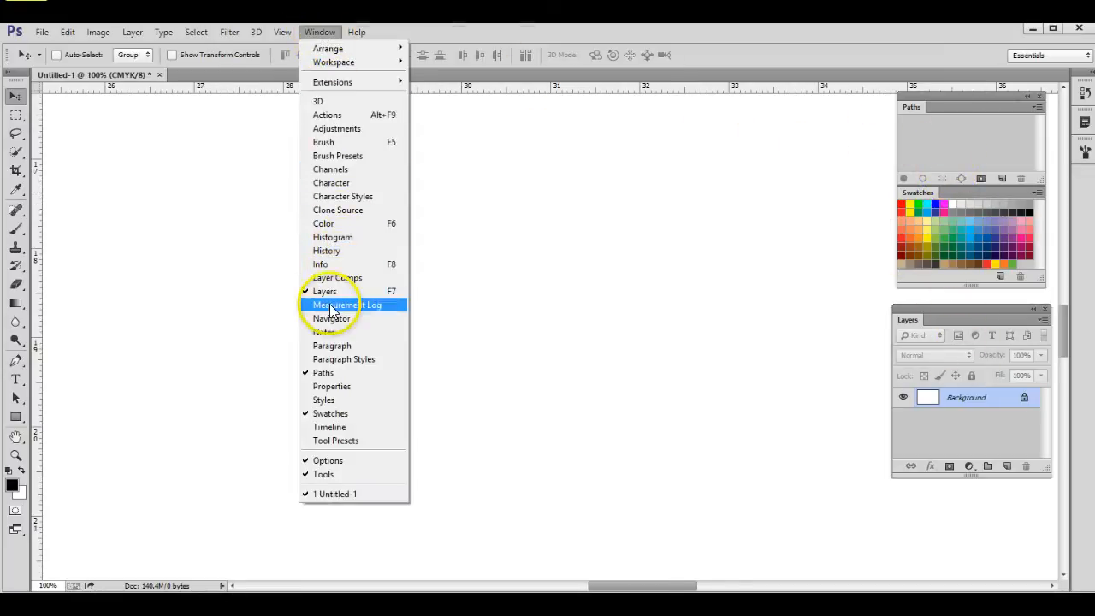
left_click(332, 318)
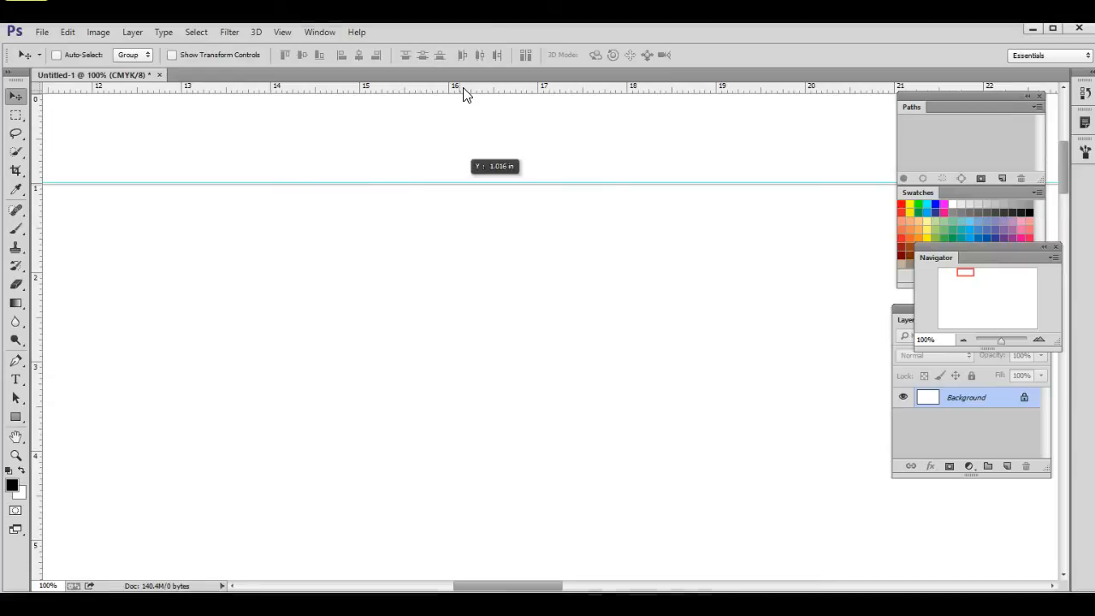
left_click_drag(466, 182, 466, 269)
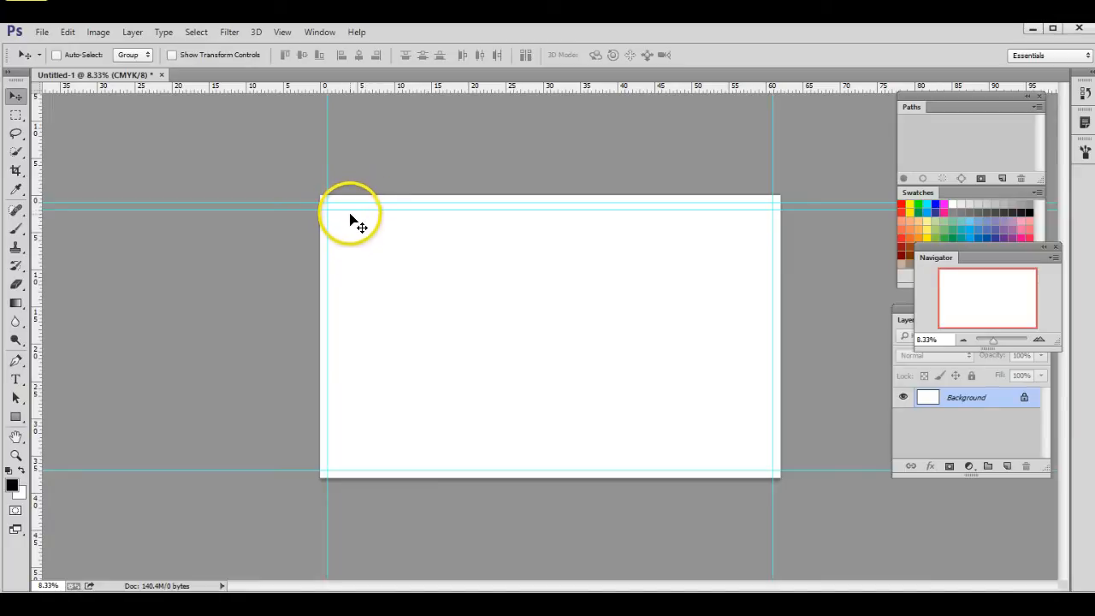
mouse_move(382, 226)
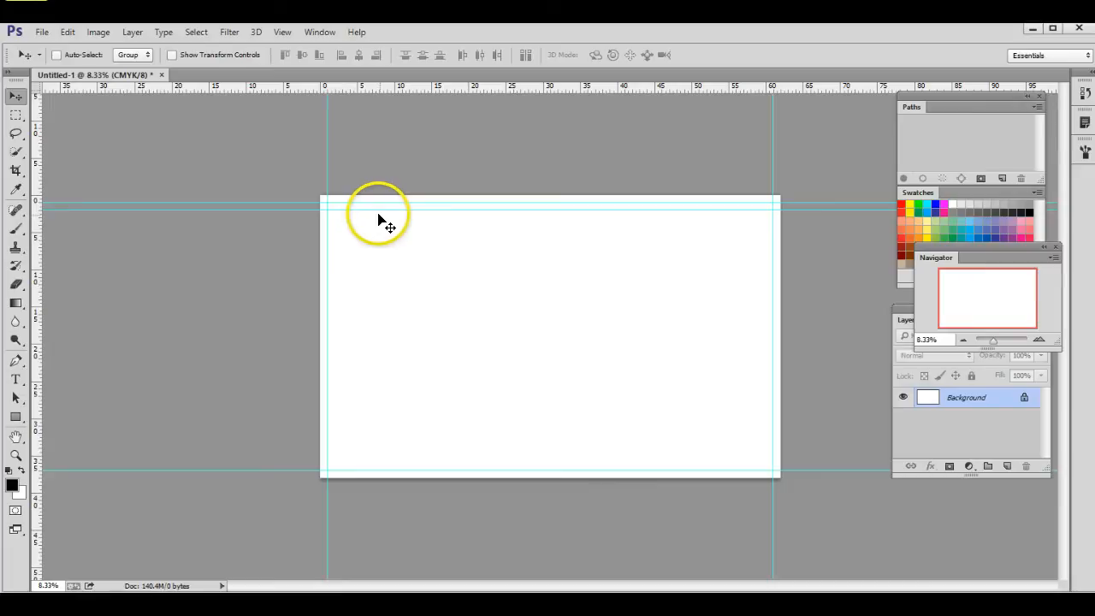
mouse_move(391, 232)
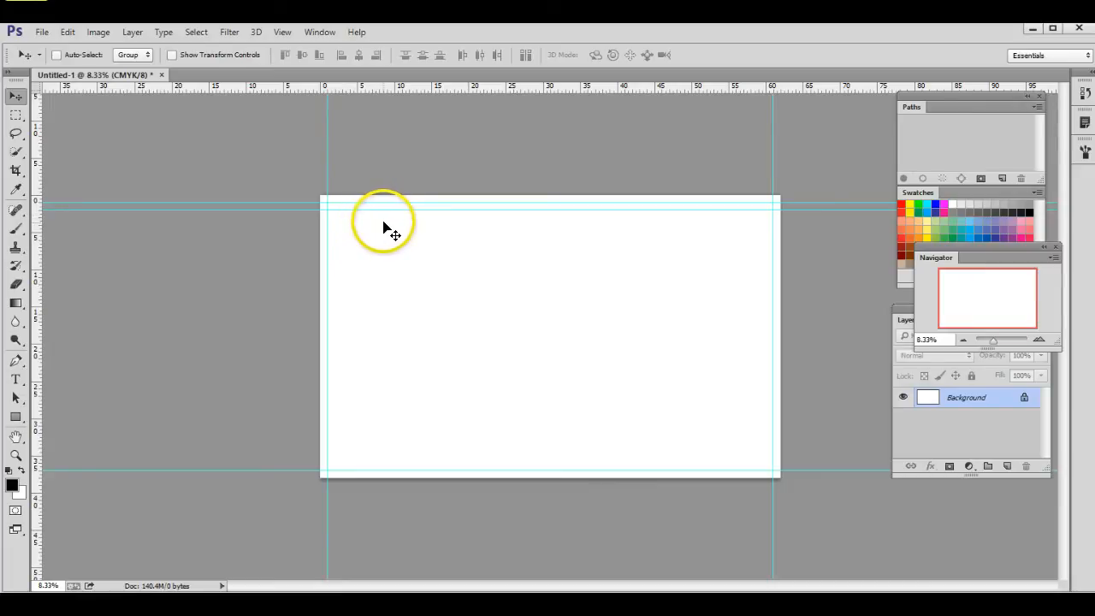
mouse_move(515, 224)
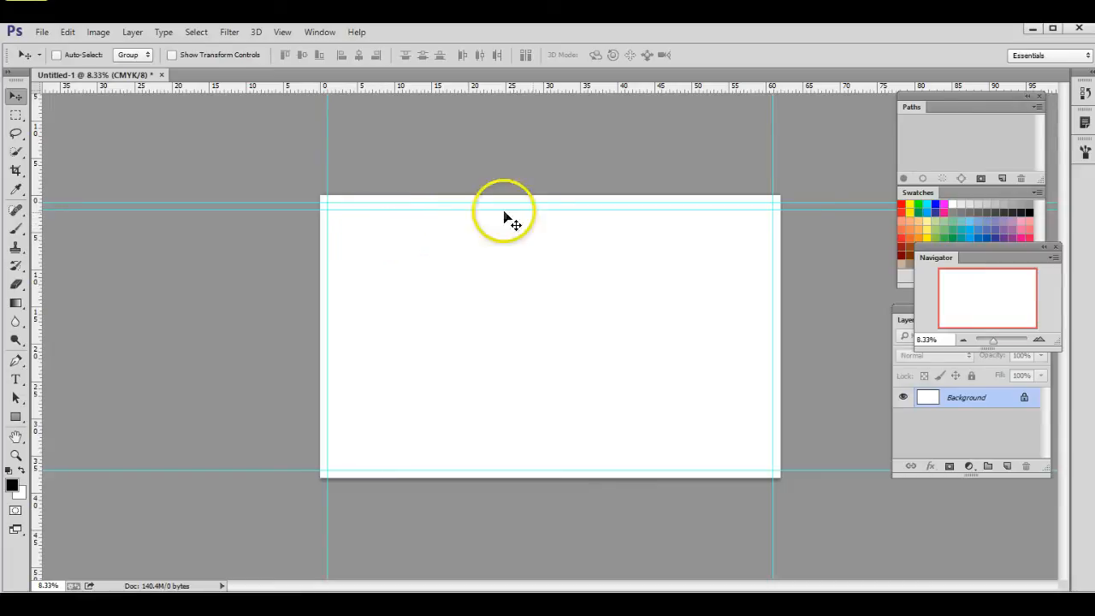
mouse_move(537, 231)
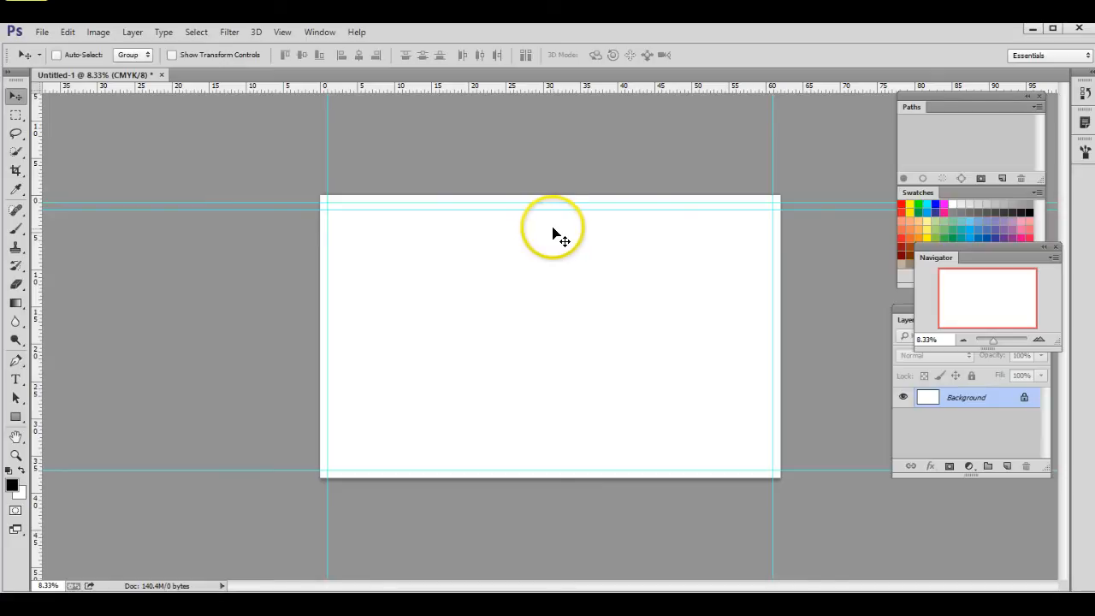
mouse_move(772, 427)
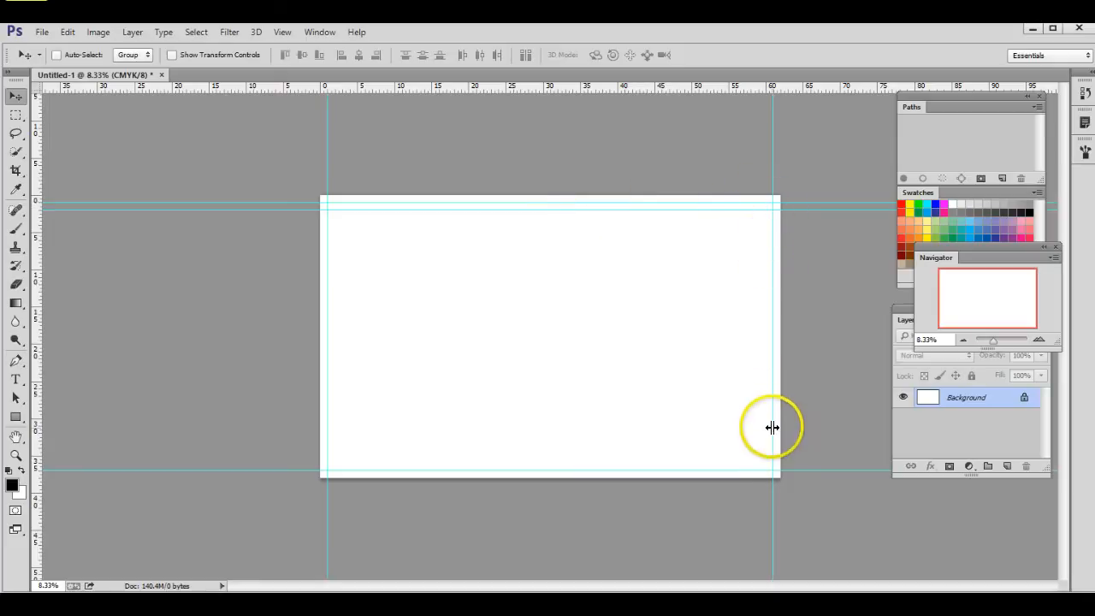
mouse_move(761, 441)
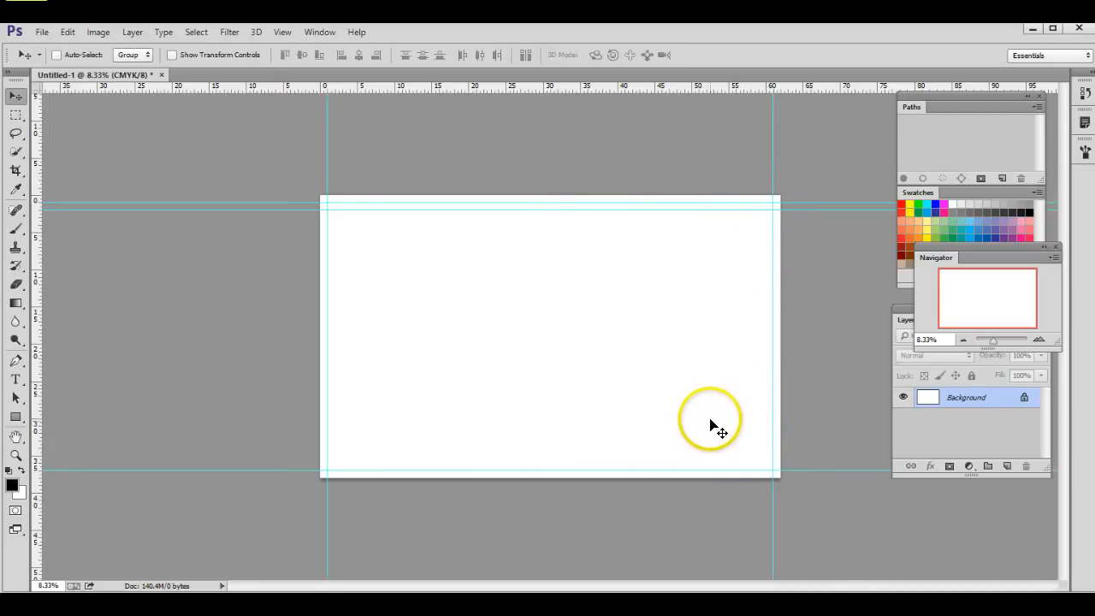
mouse_move(688, 432)
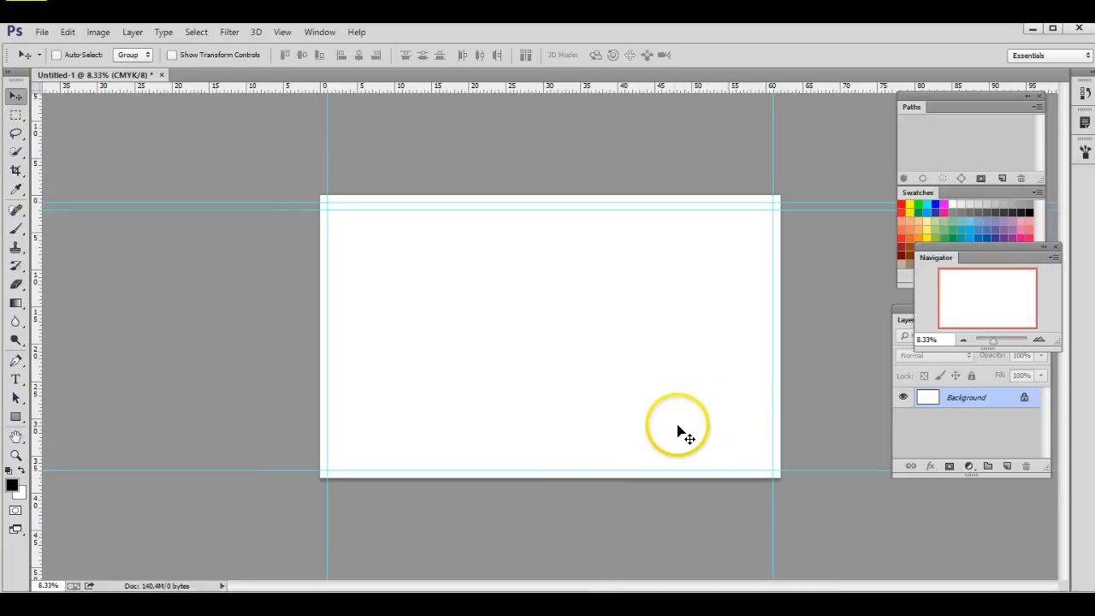
mouse_move(851, 359)
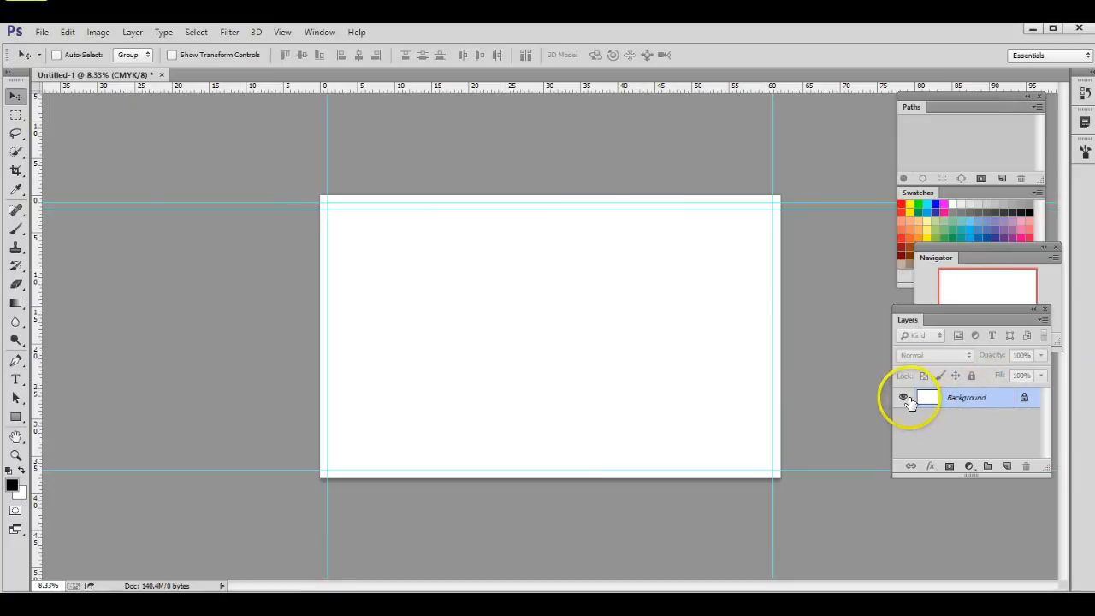
mouse_move(903, 397)
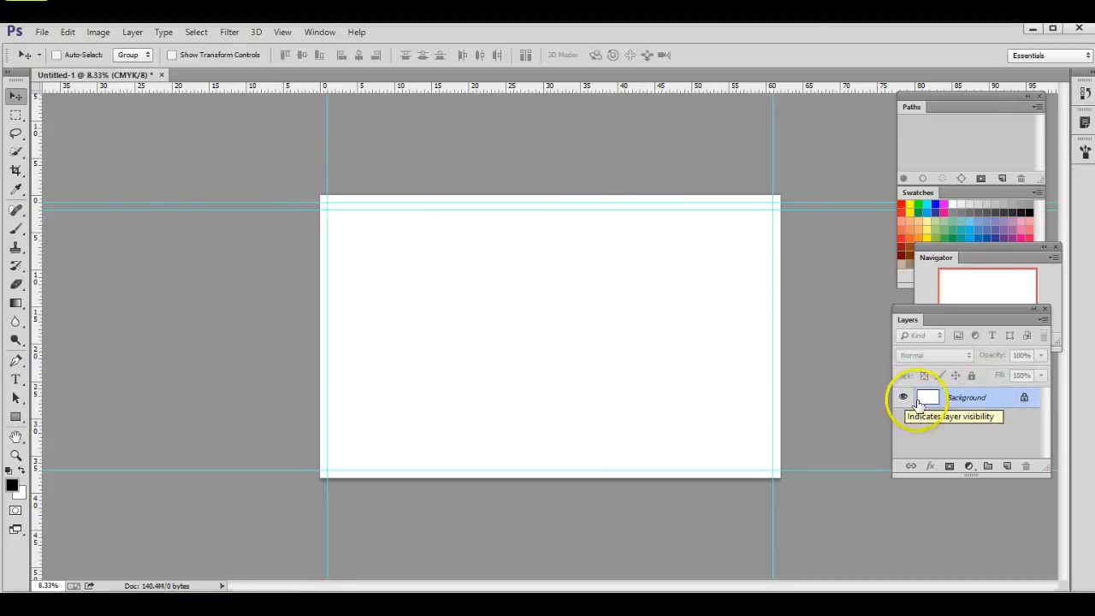
Look through the Layer menu, then bring up the File menu.
left_click(133, 31)
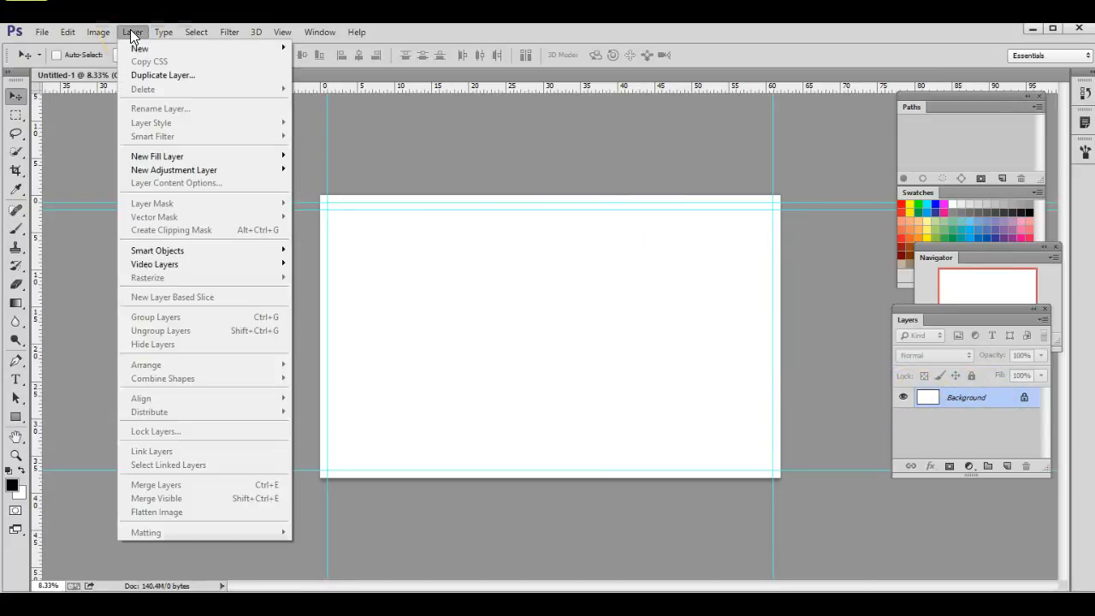
mouse_move(156, 511)
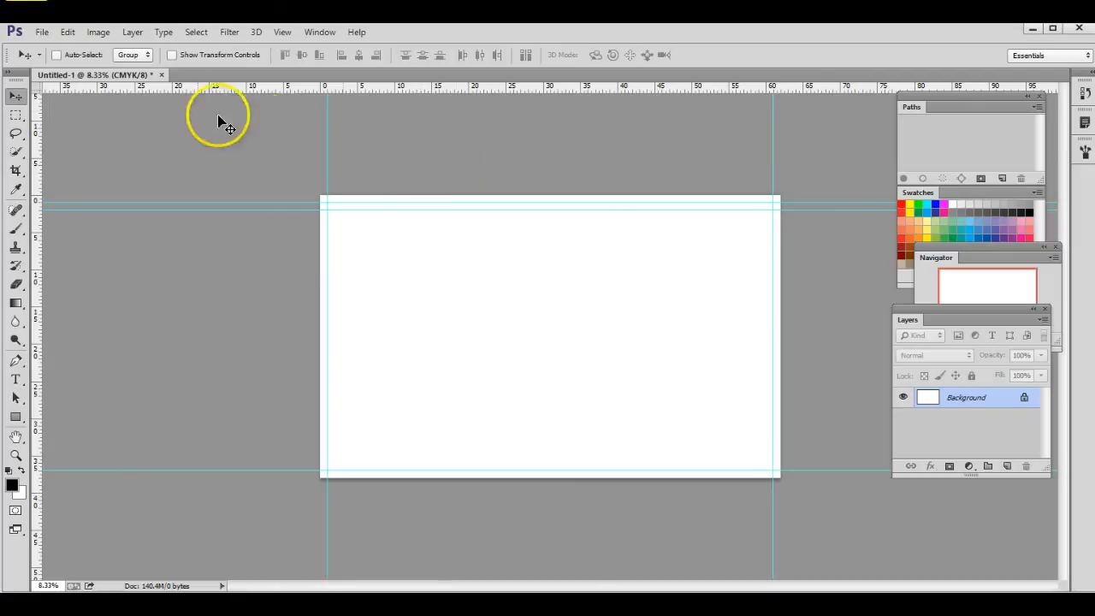
left_click(41, 32)
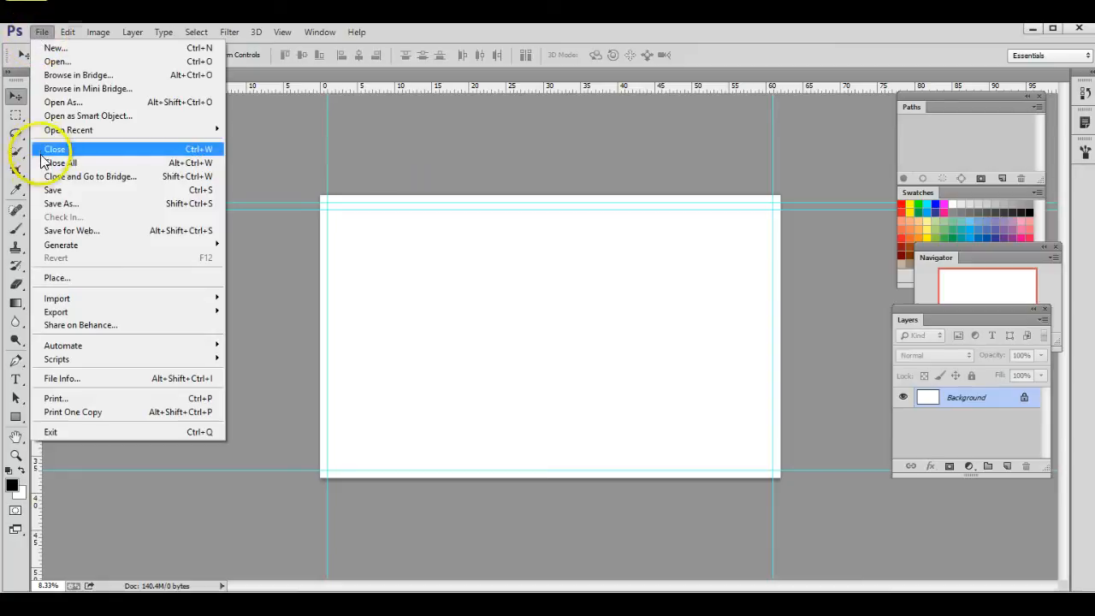